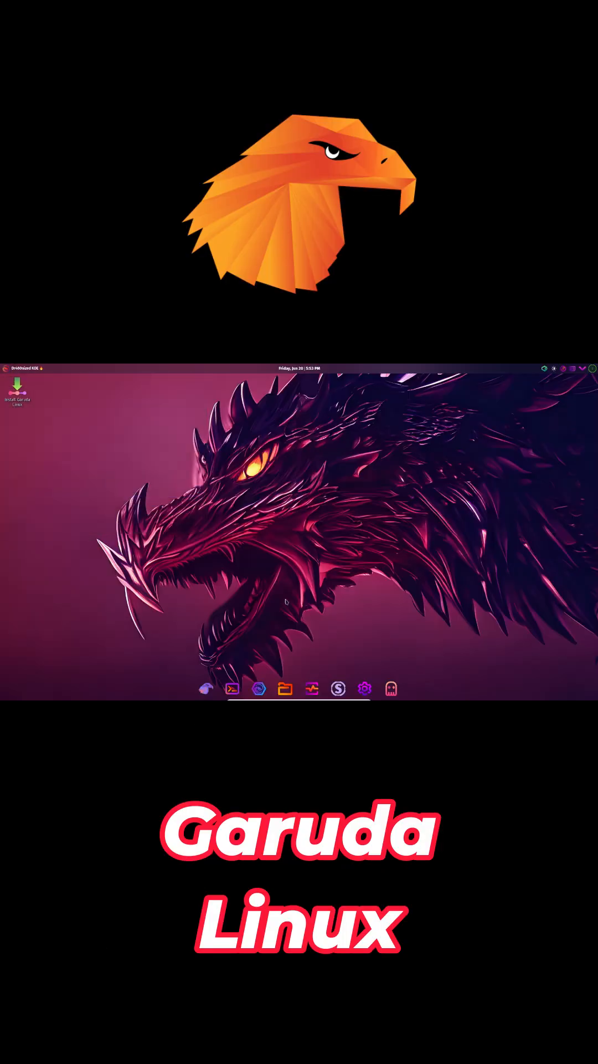
Step: Launch the Dolphin file manager from the Garuda dock, showing the home folder
{"action": "left_click", "coordinate": [231, 688]}
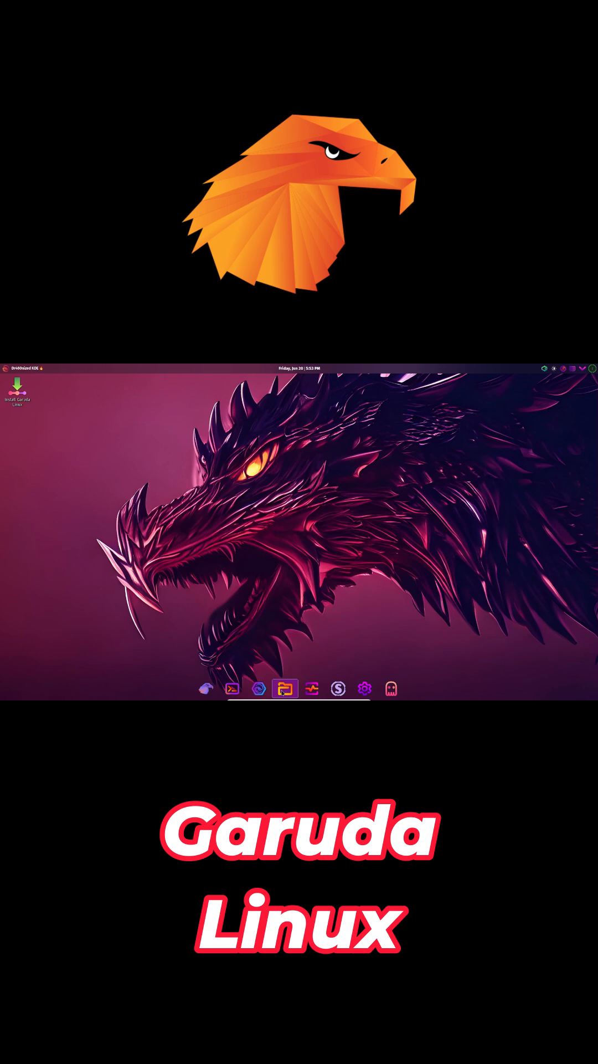
{"action": "left_click", "coordinate": [285, 688]}
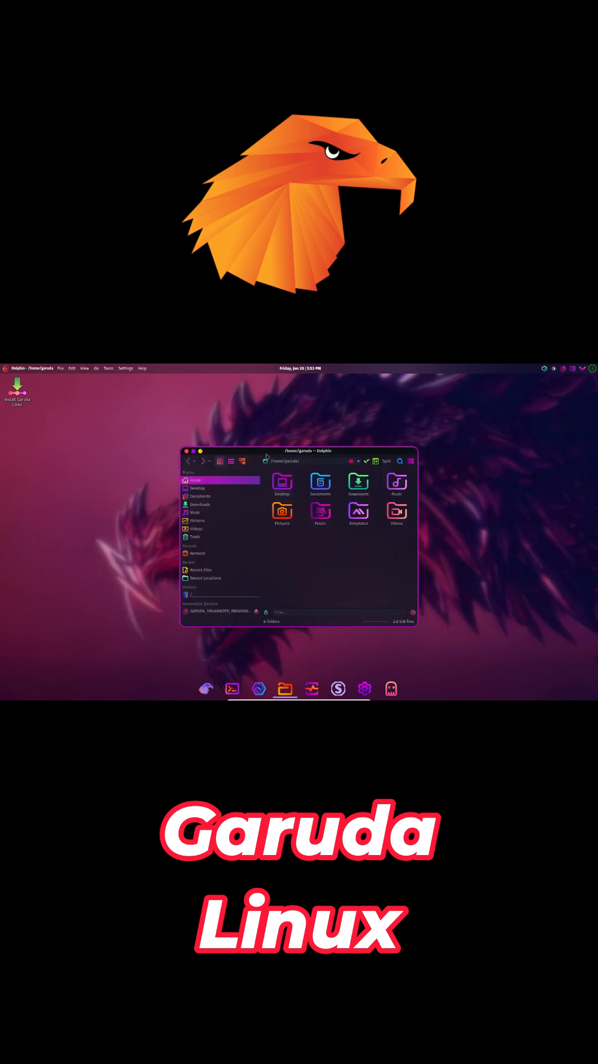
Step: Close the Dolphin window and bring up System Settings on its Quick Settings page
{"action": "left_click", "coordinate": [186, 451]}
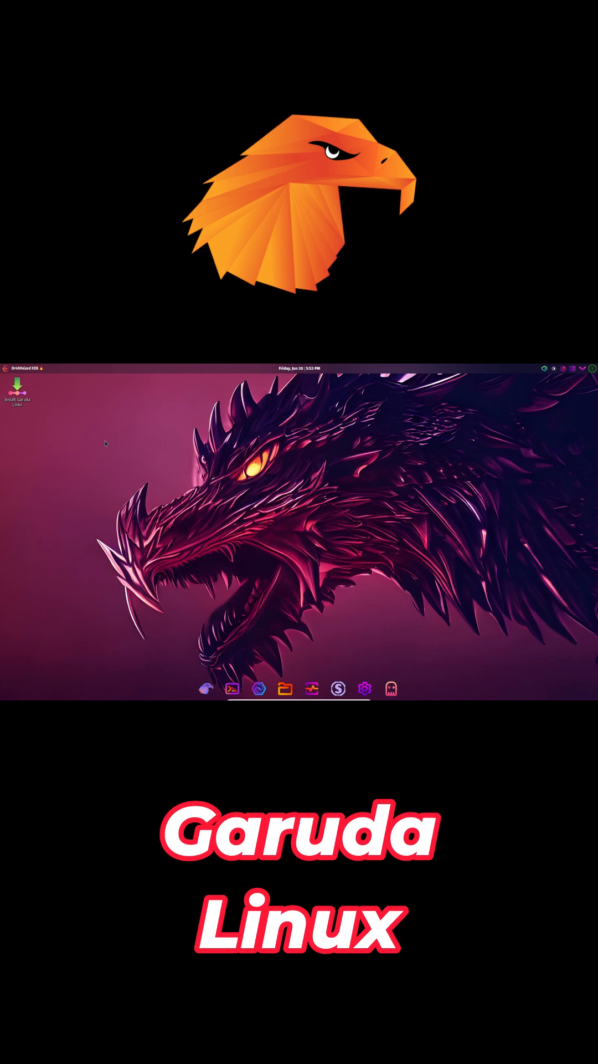
{"action": "mouse_move", "coordinate": [310, 688]}
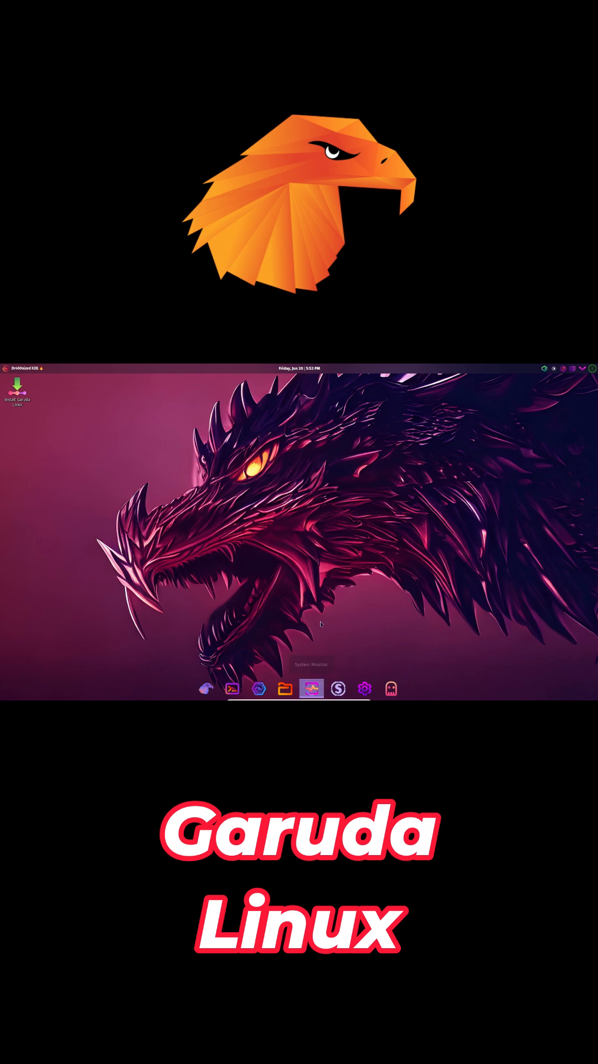
{"action": "left_click", "coordinate": [310, 688]}
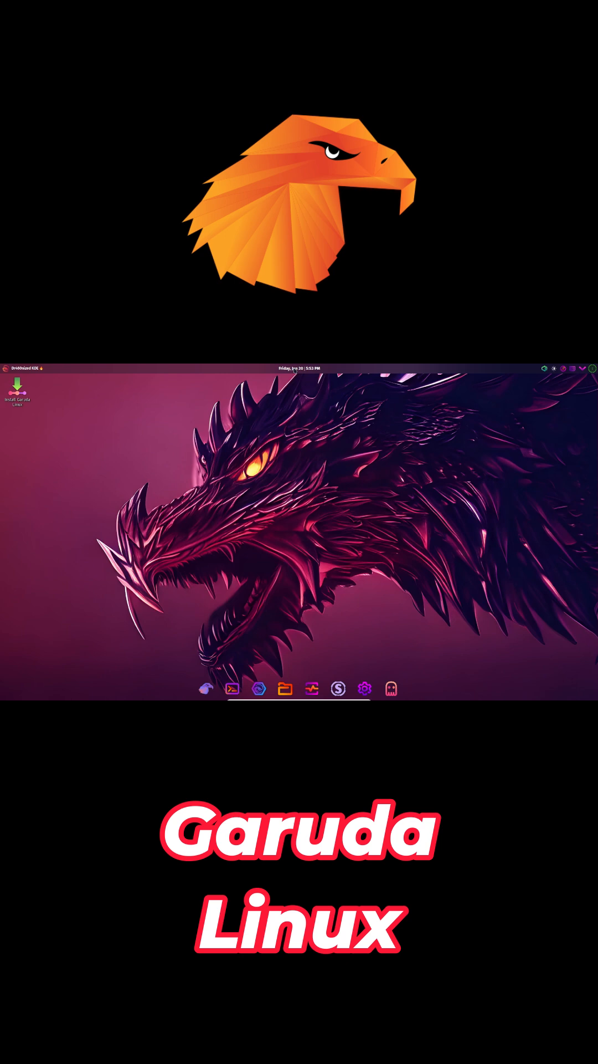
{"action": "mouse_move", "coordinate": [365, 688]}
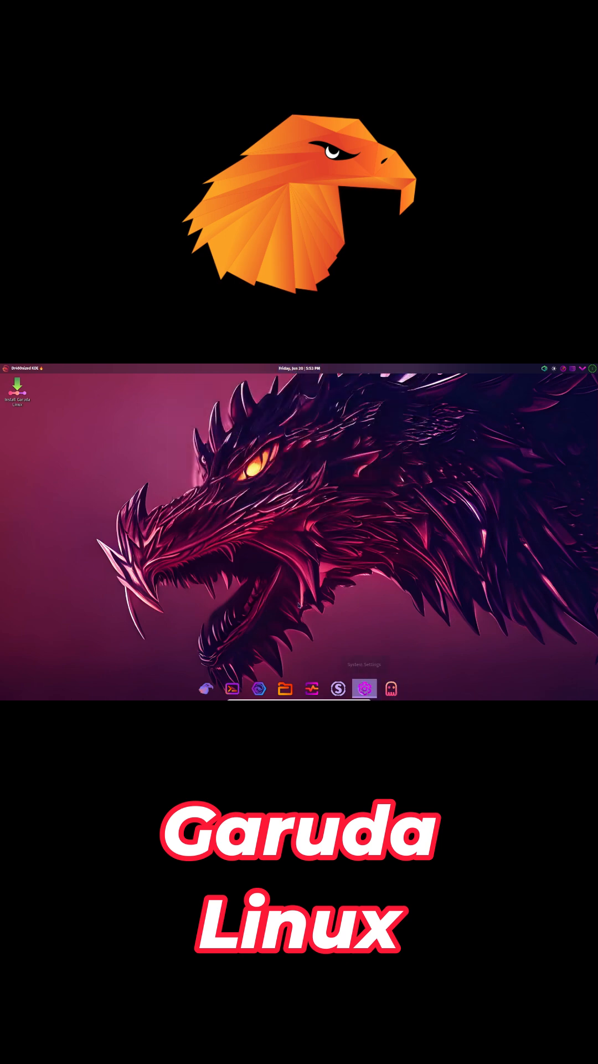
{"action": "left_click", "coordinate": [364, 688]}
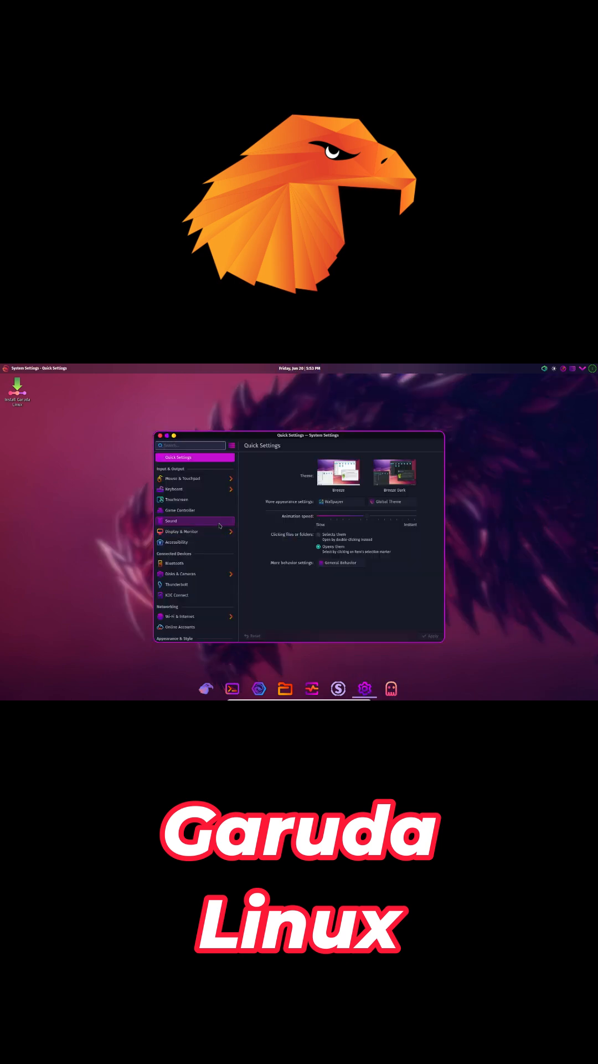
{"action": "scroll", "scroll_direction": "down", "scroll_amount": 3}
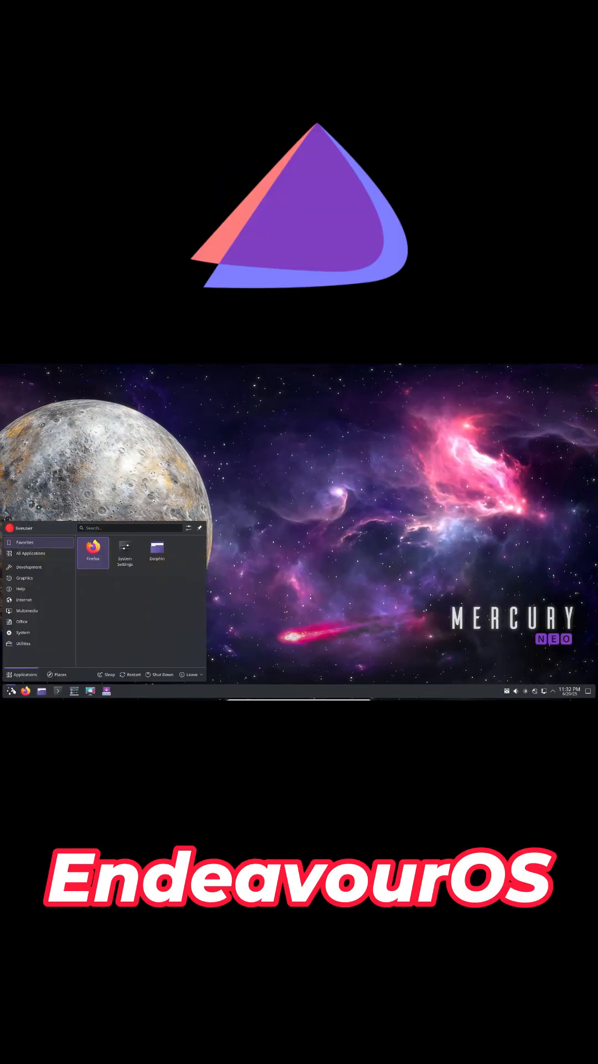
Step: Browse the EndeavourOS launcher categories, then start a Konsole terminal from the taskbar
{"action": "left_click", "coordinate": [29, 566]}
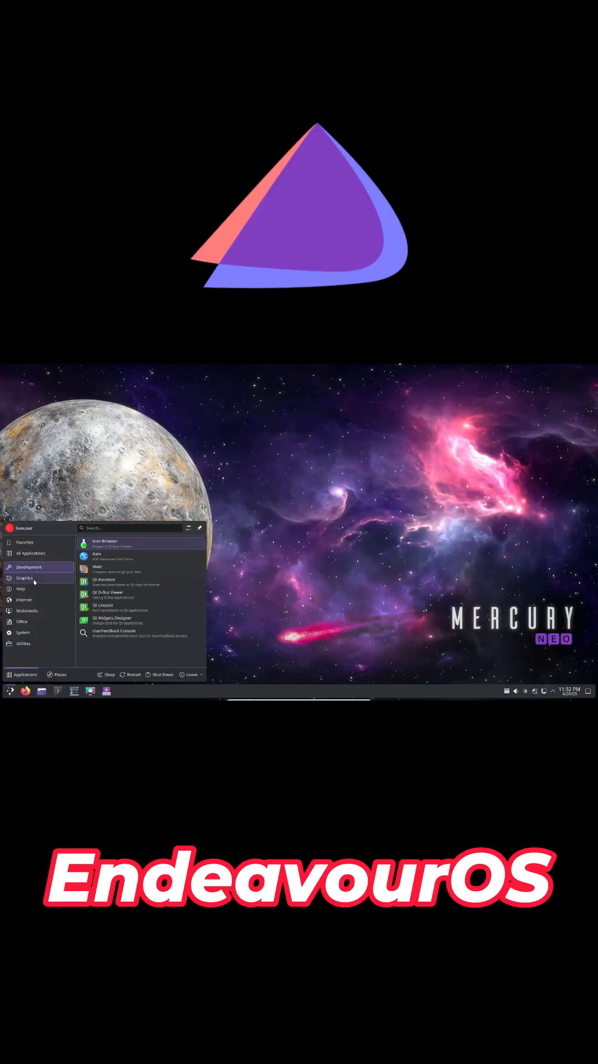
{"action": "left_click", "coordinate": [22, 622]}
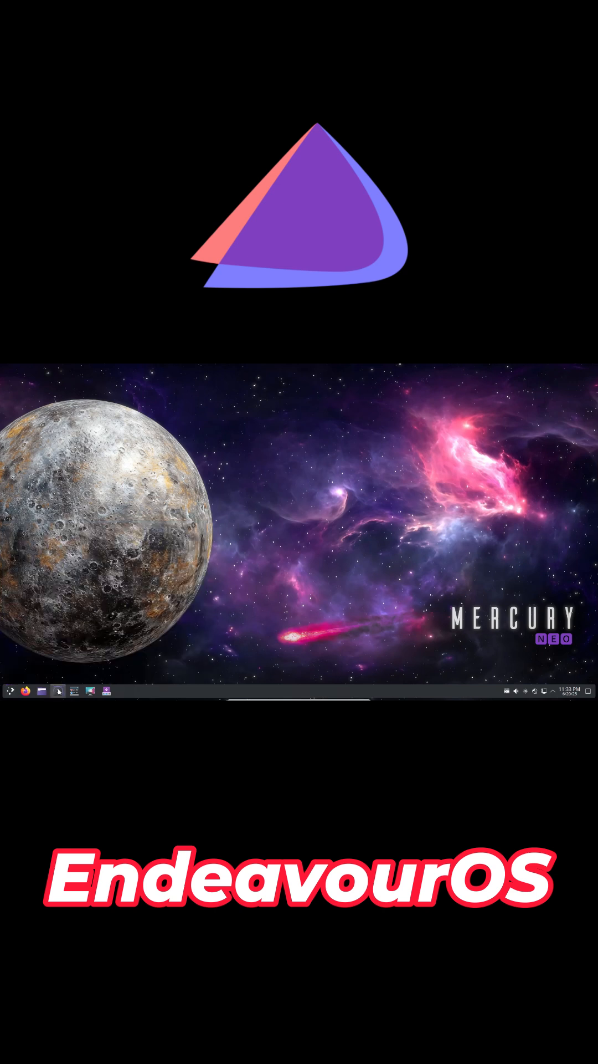
{"action": "left_click", "coordinate": [57, 691]}
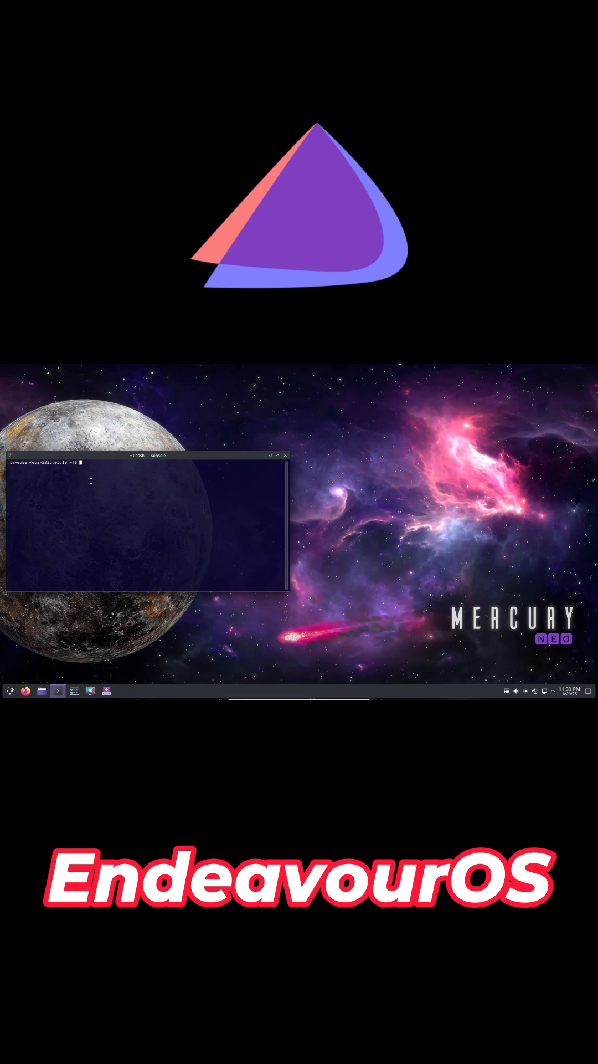
Step: Run screenfetch for a system summary, then close Konsole and show the home folder in Dolphin
{"action": "type", "text": "screenfetch"}
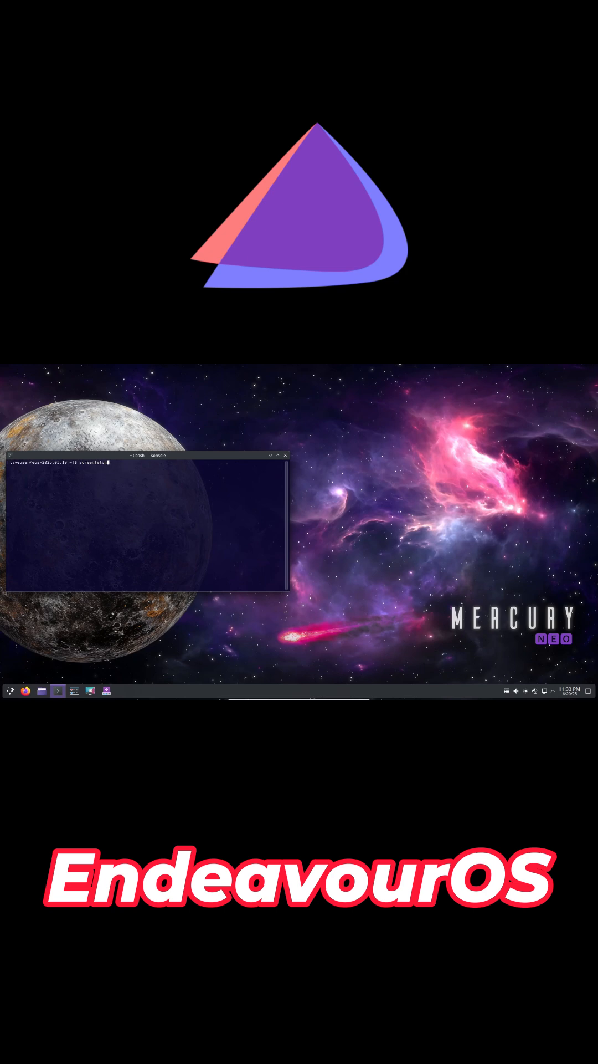
{"action": "key", "text": "Return"}
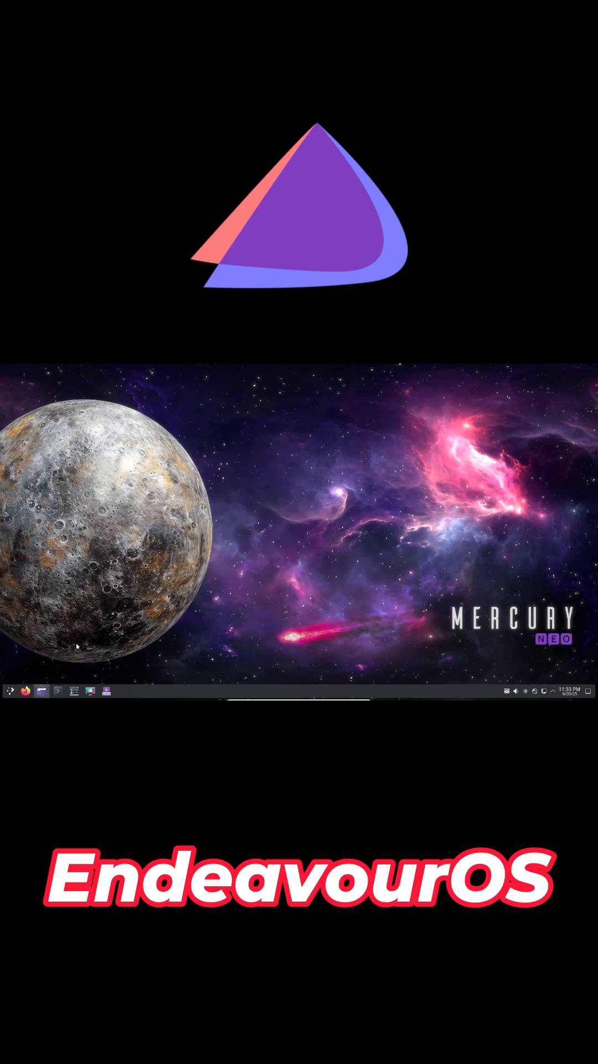
{"action": "left_click", "coordinate": [41, 691]}
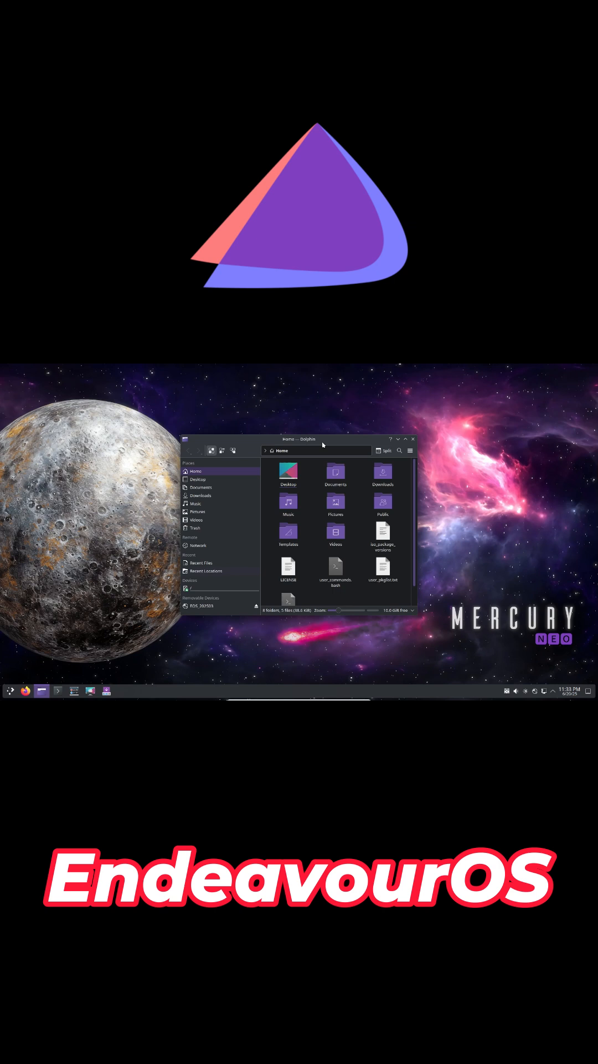
{"action": "left_click", "coordinate": [412, 439]}
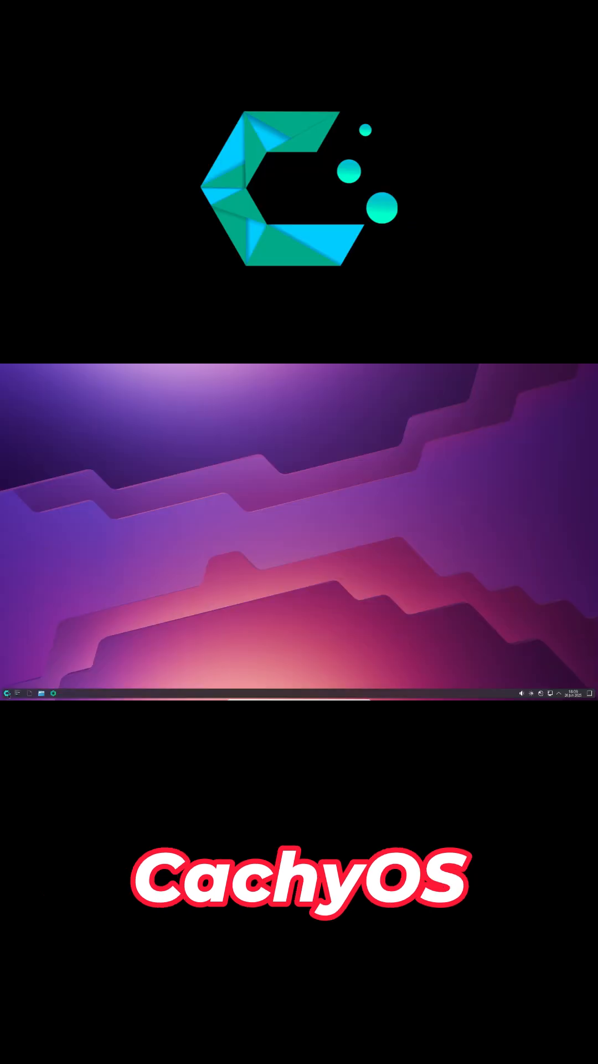
Step: Browse the CachyOS launcher's Development and Utilities apps, then launch System Settings
{"action": "left_click", "coordinate": [7, 694]}
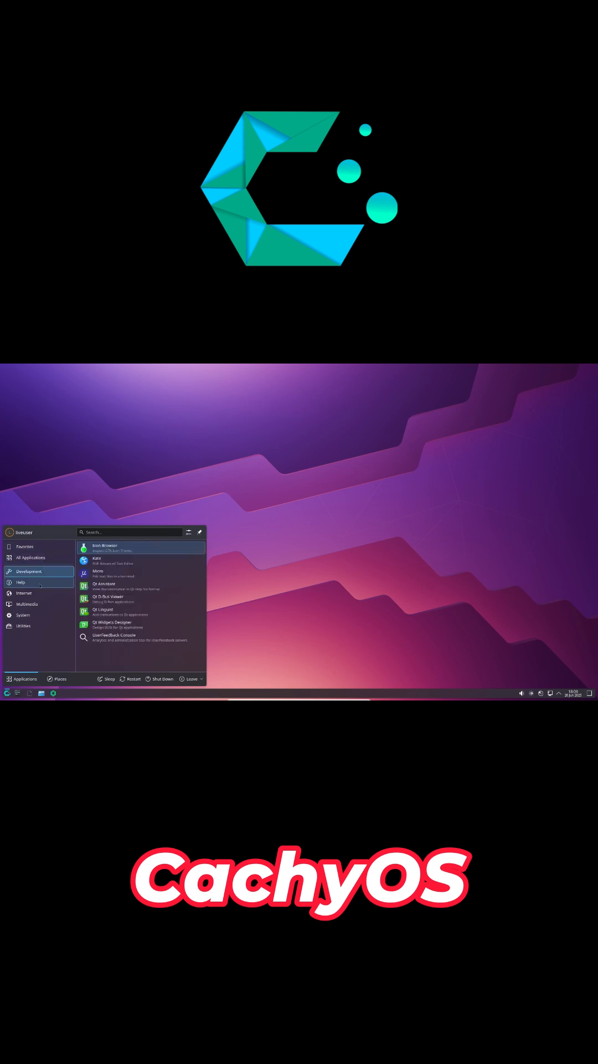
{"action": "left_click", "coordinate": [23, 625]}
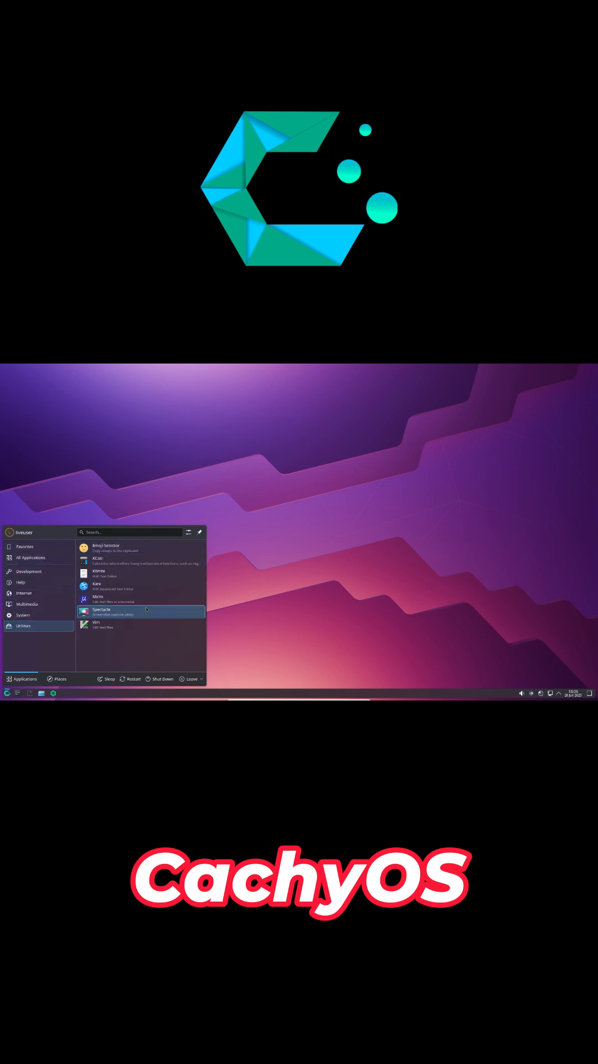
{"action": "left_click", "coordinate": [31, 558]}
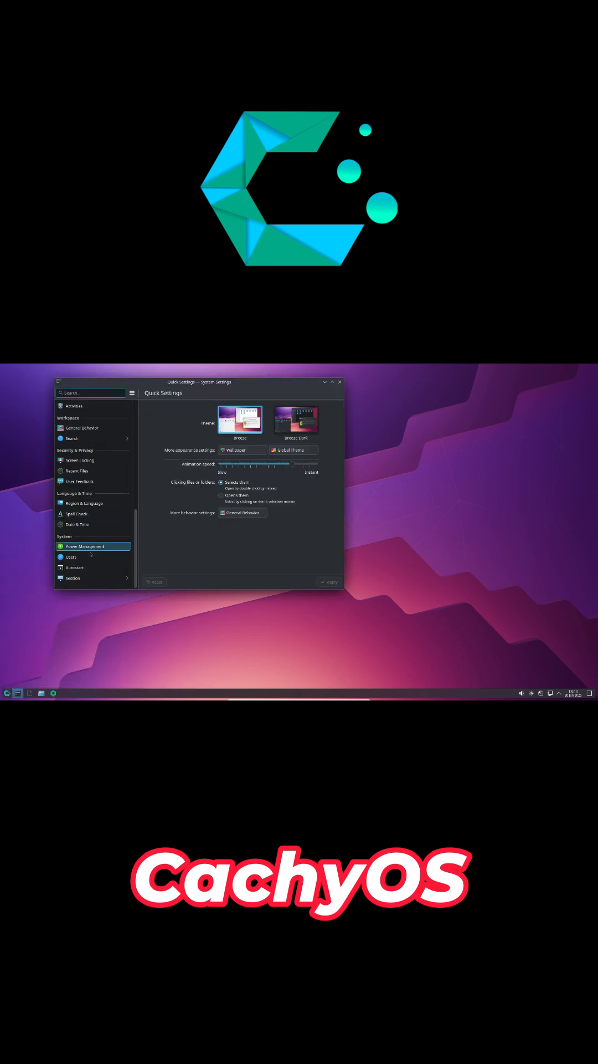
Step: Show the Desktop Session page with its session restore options in System Settings
{"action": "left_click", "coordinate": [71, 578]}
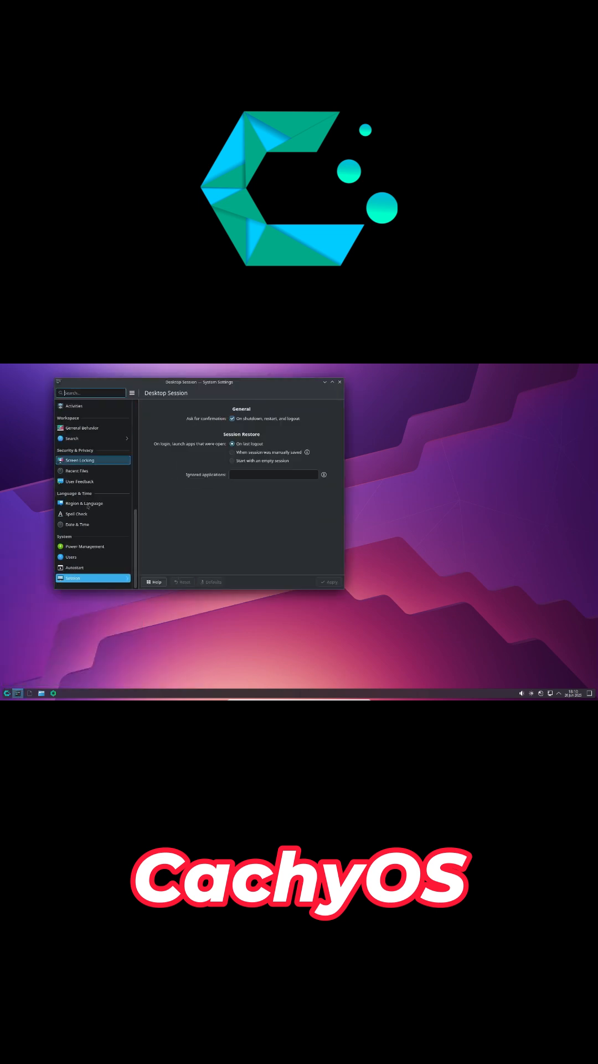
{"action": "scroll", "scroll_direction": "up", "scroll_amount": 3}
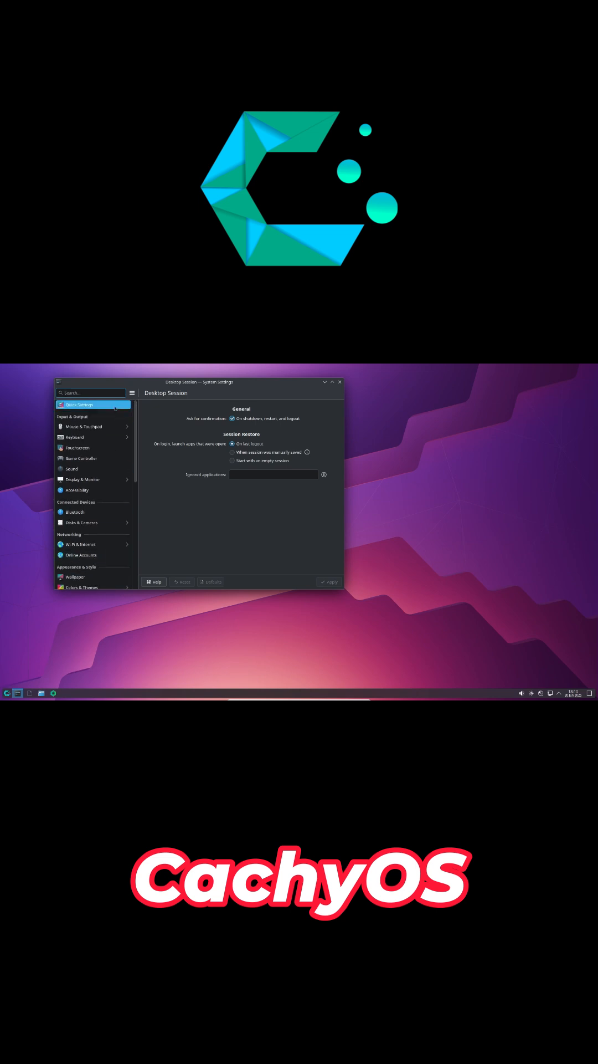